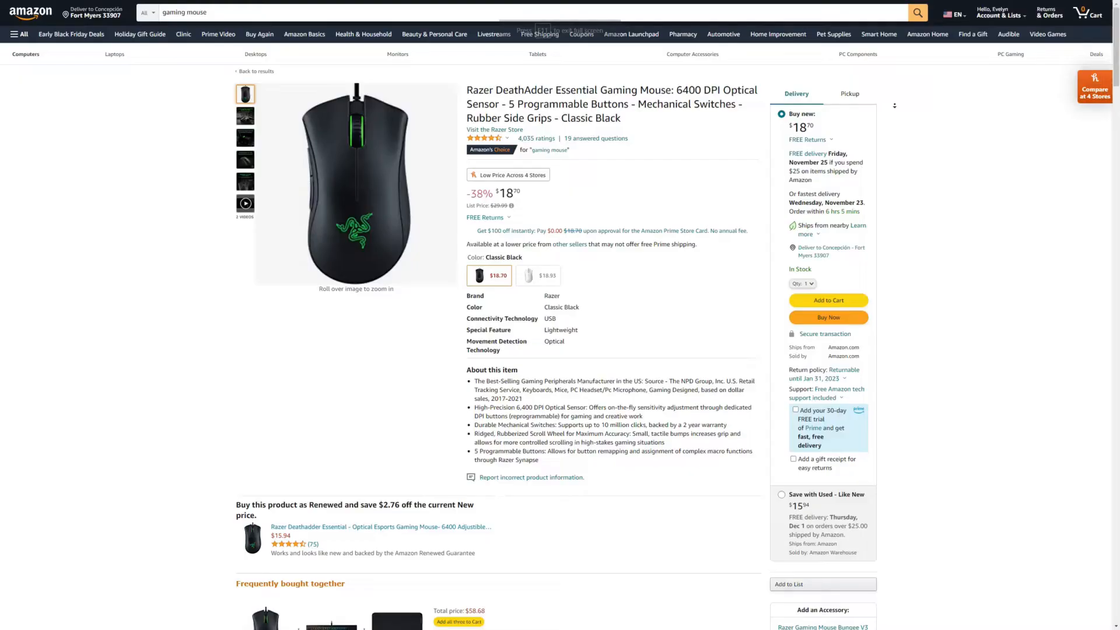
pyautogui.scroll(-3)
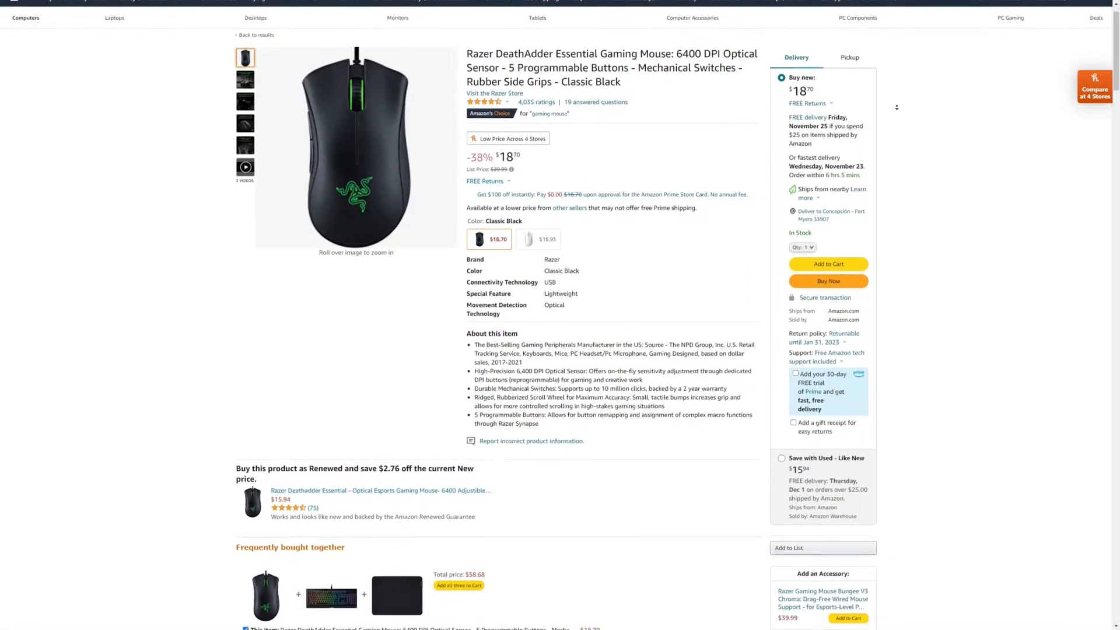
pyautogui.scroll(-3)
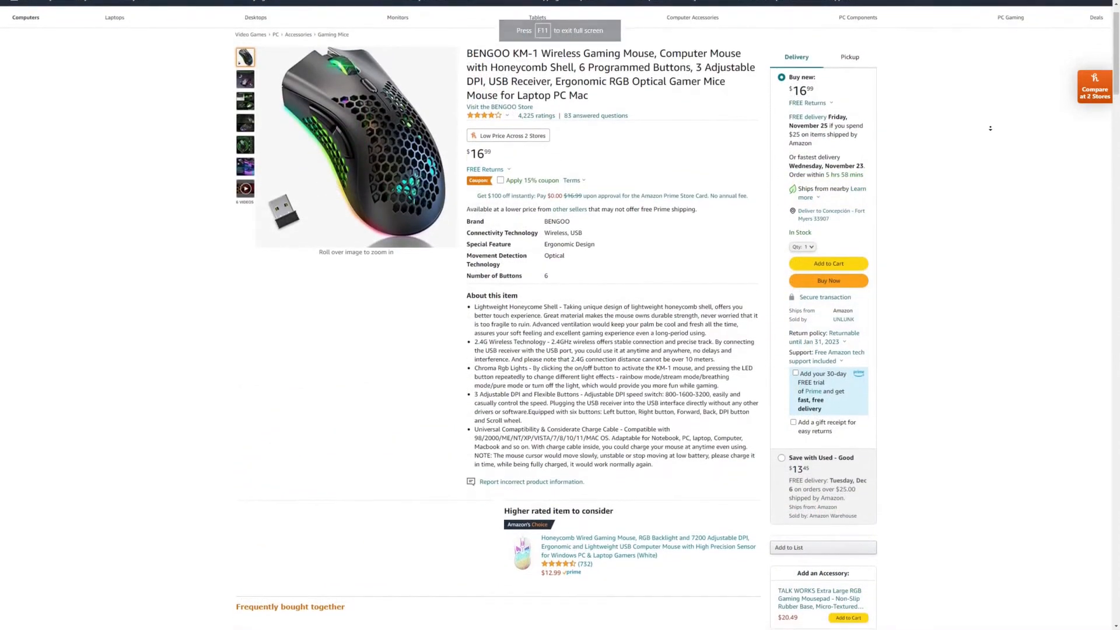
pyautogui.scroll(-3)
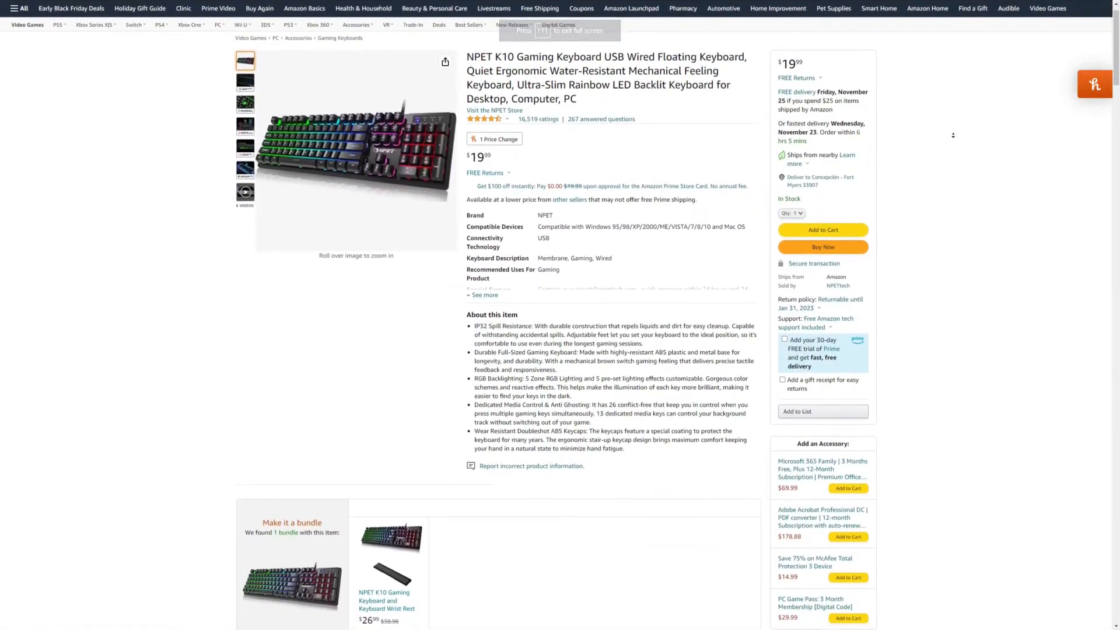
pyautogui.scroll(-3)
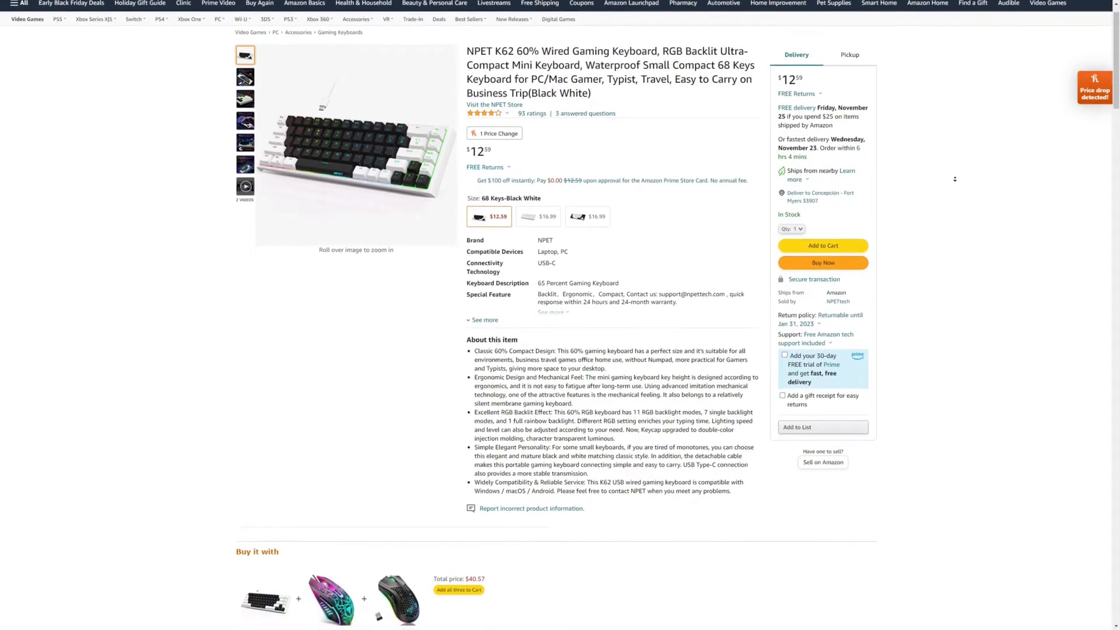
pyautogui.scroll(-3)
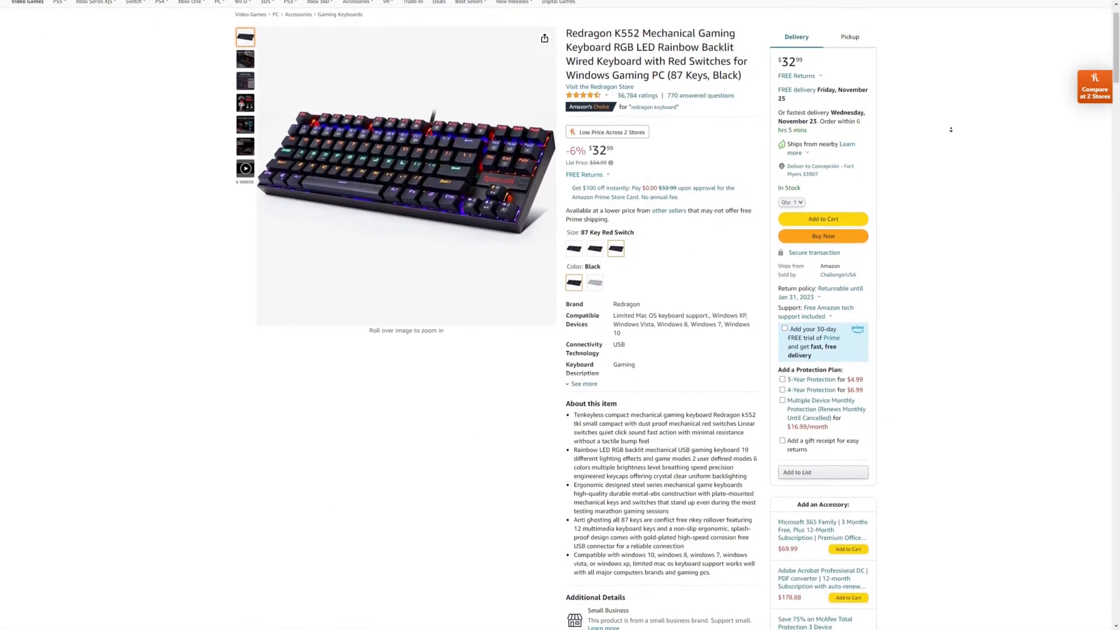
pyautogui.scroll(-3)
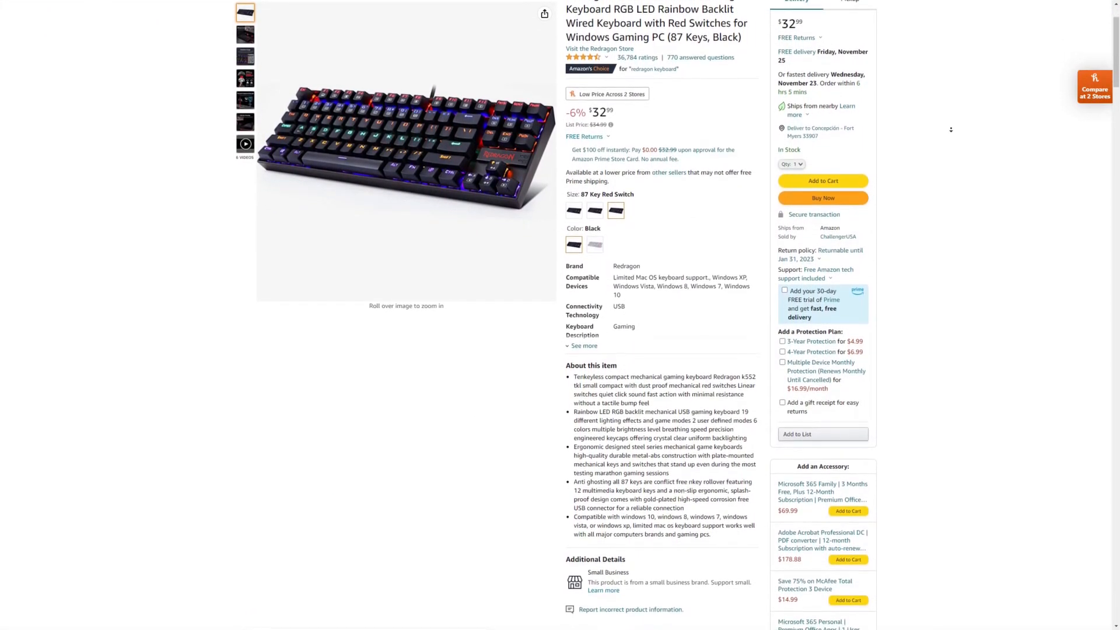